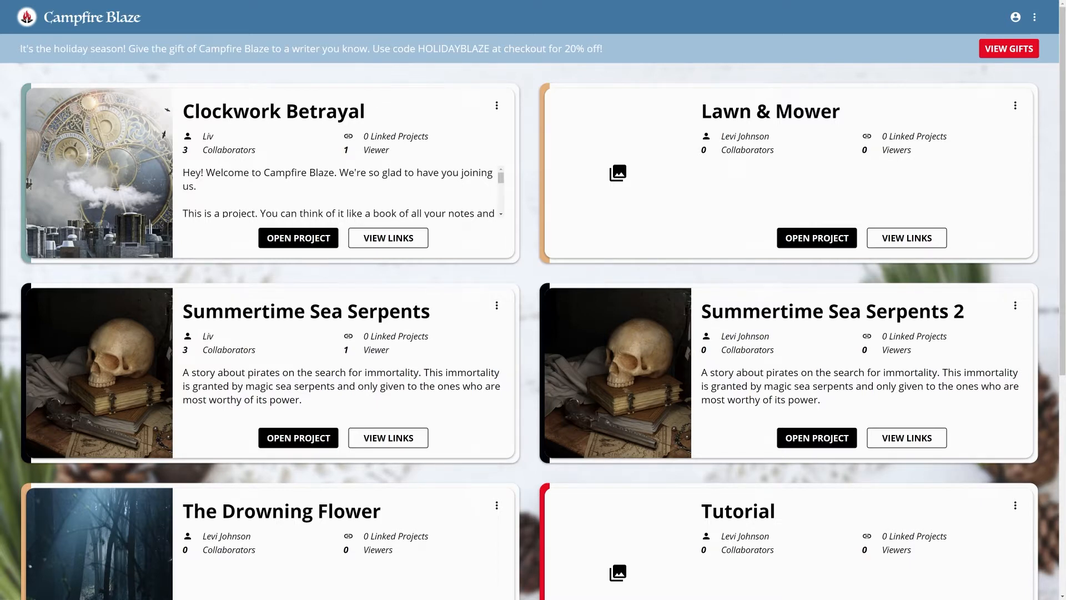
pyautogui.moveTo(528, 272)
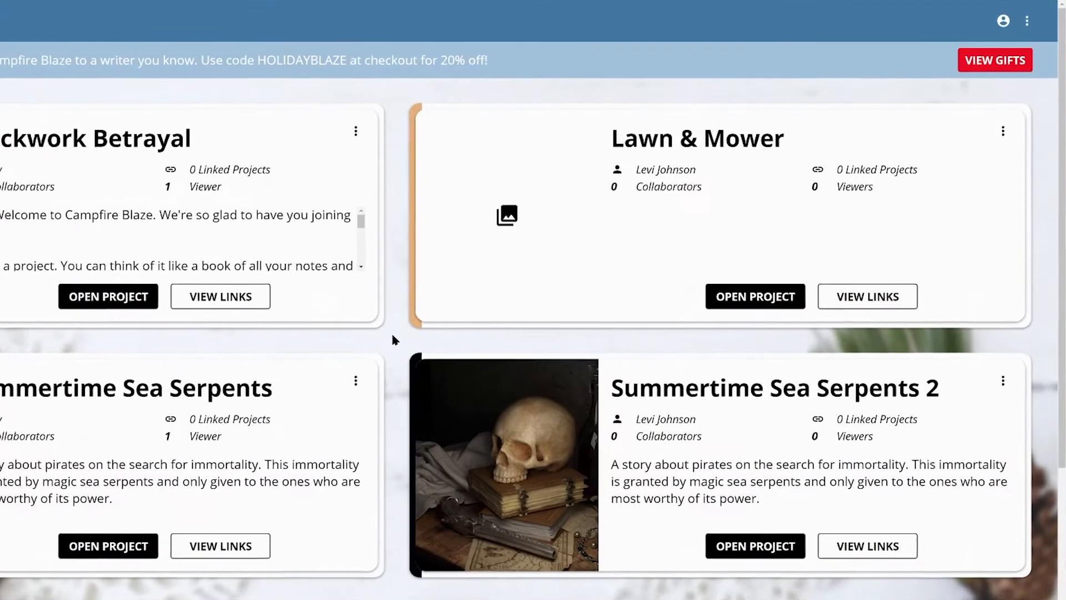
# Open the three-dot menu listing Library, Upgrade, Guide and Log Out.
pyautogui.click(1028, 20)
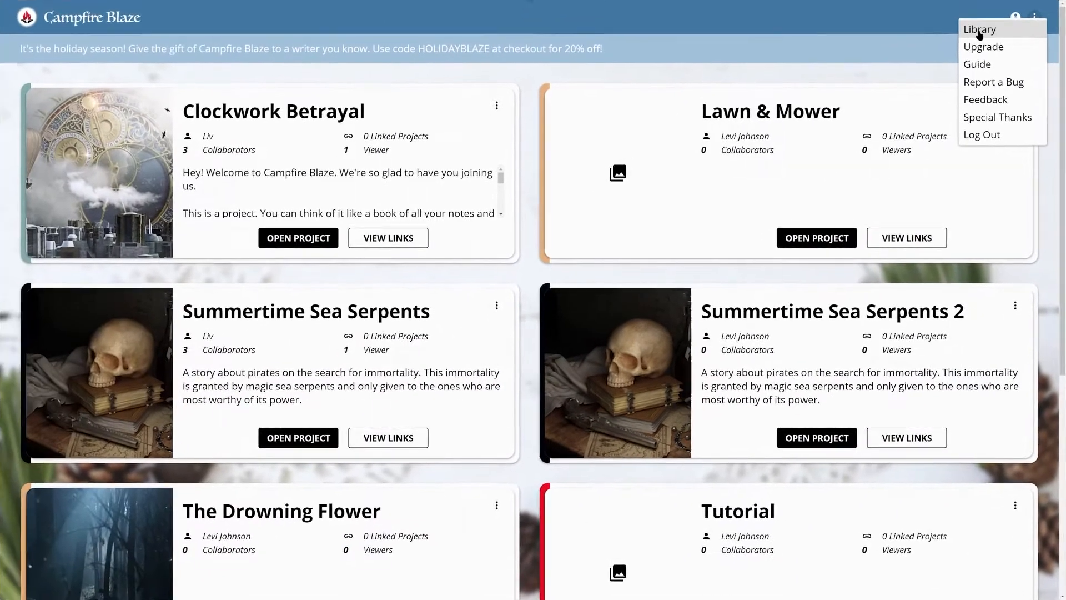
# Open the Library and filter it to The Drowning Flower's files.
pyautogui.click(980, 30)
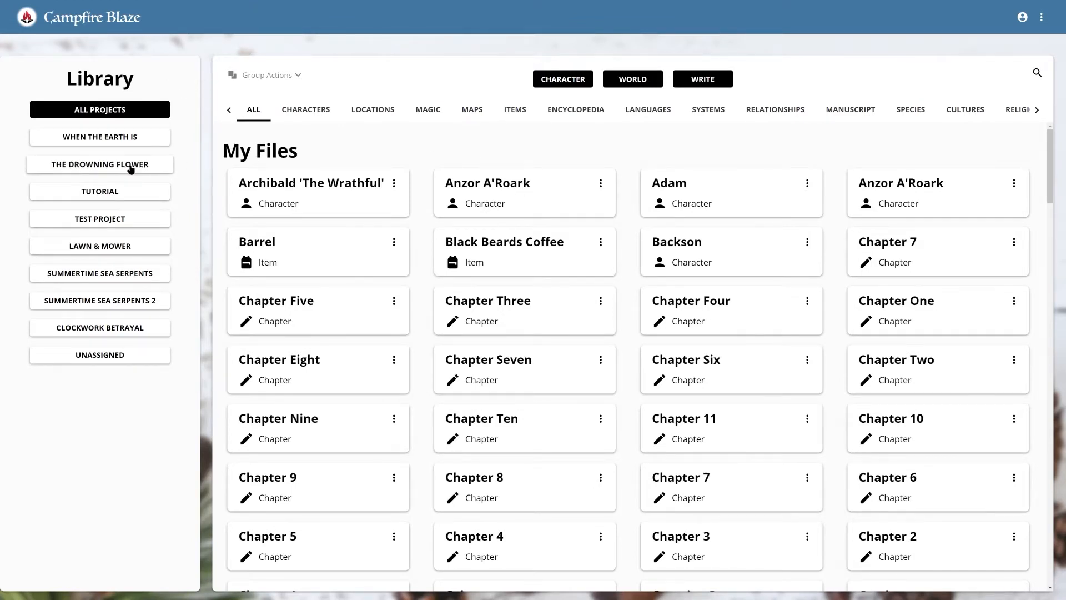
pyautogui.click(100, 163)
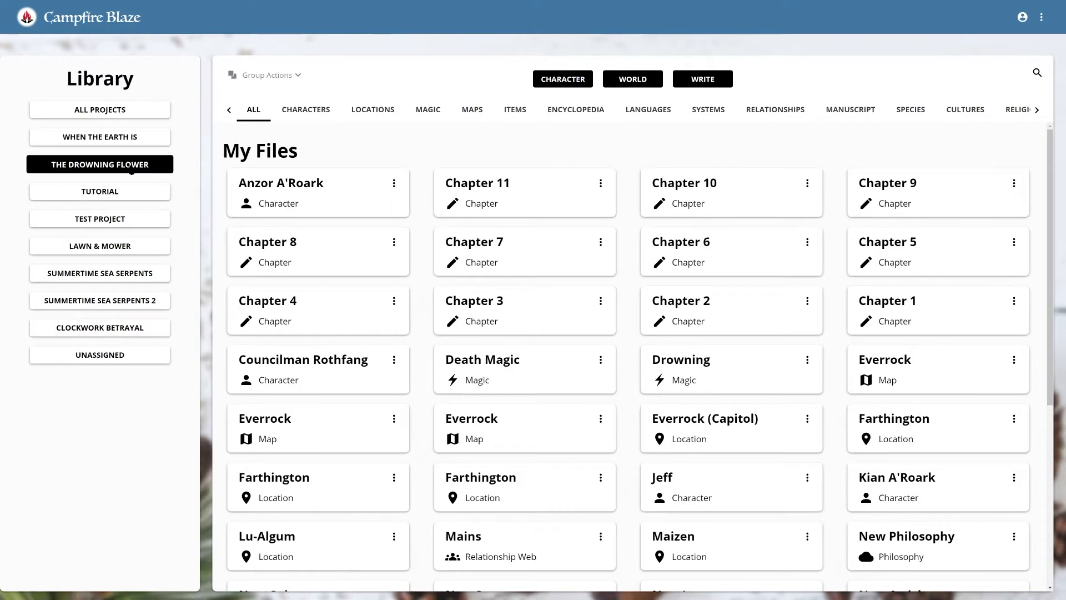
pyautogui.click(99, 246)
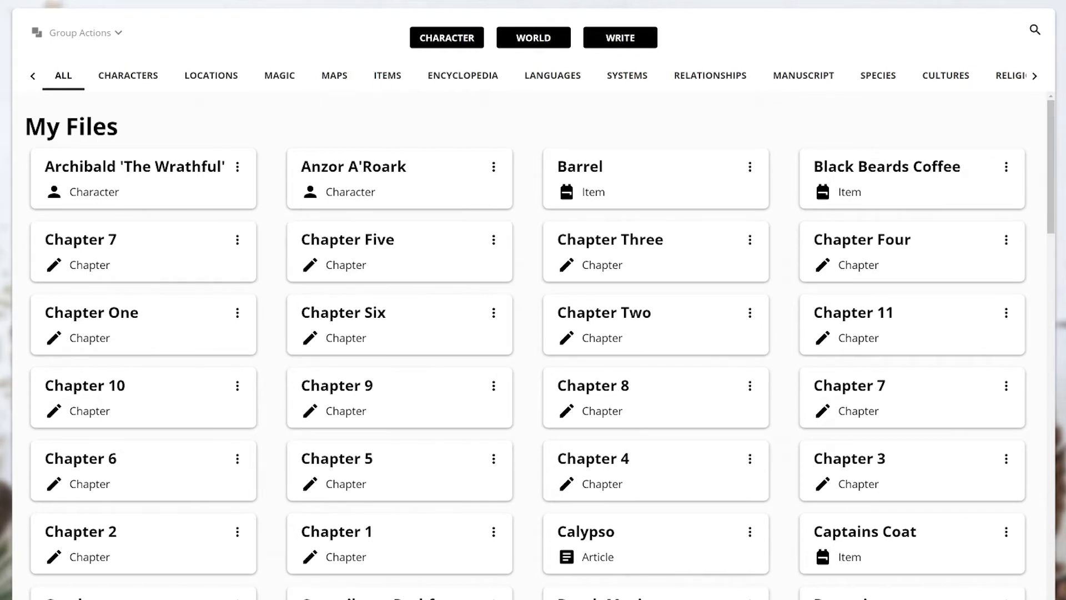
pyautogui.moveTo(391, 42)
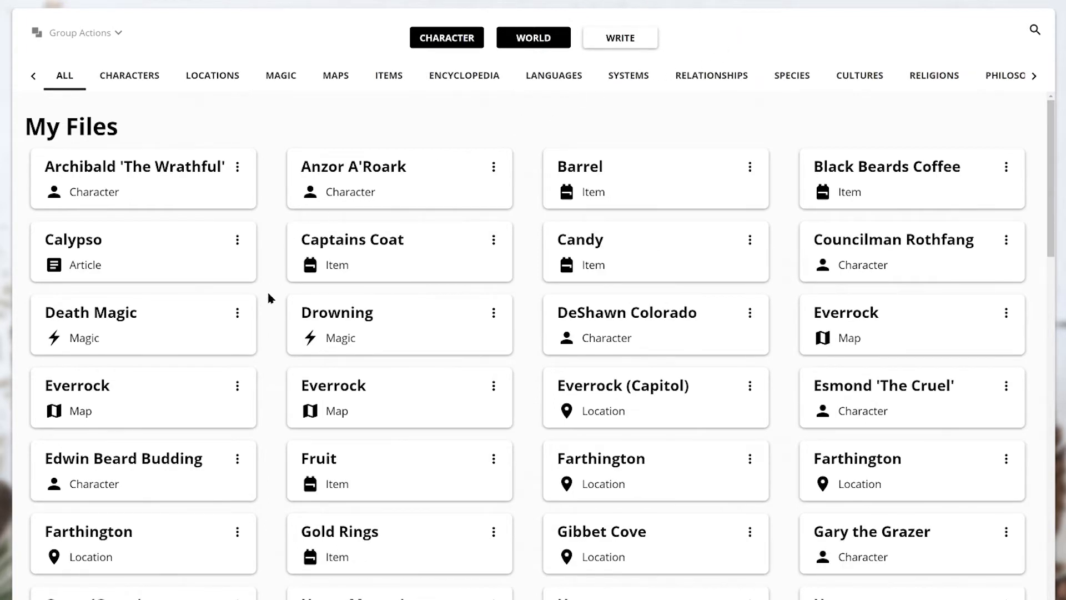
pyautogui.moveTo(580, 118)
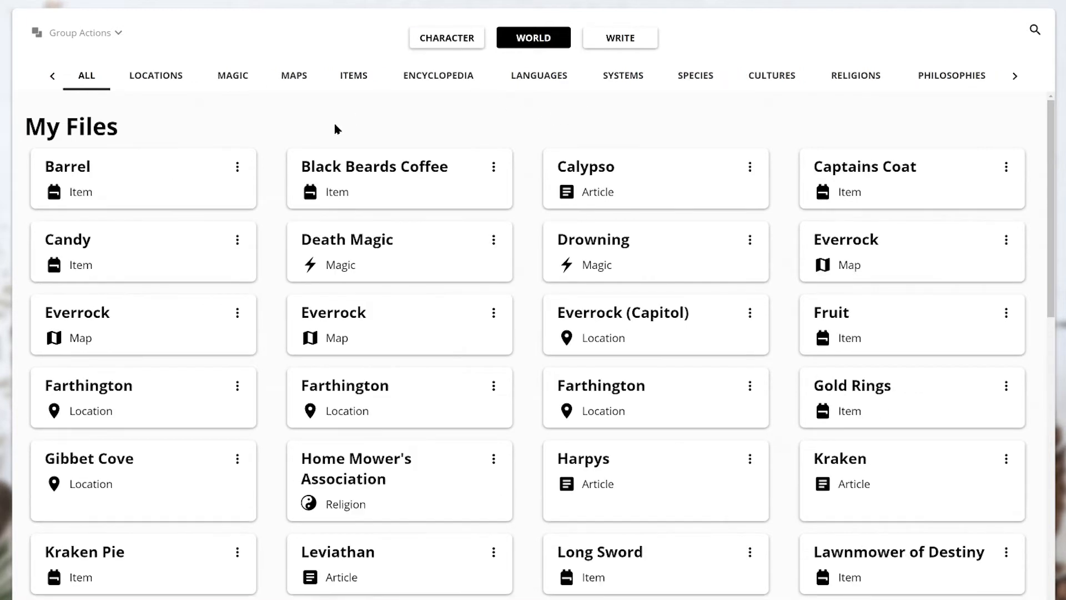
pyautogui.moveTo(256, 346)
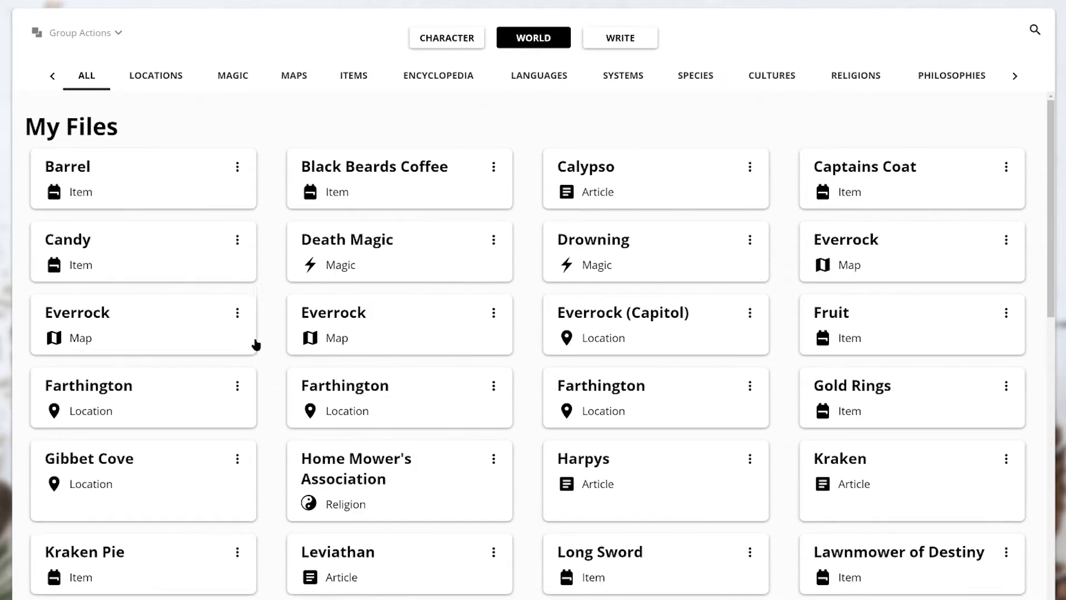
pyautogui.moveTo(460, 111)
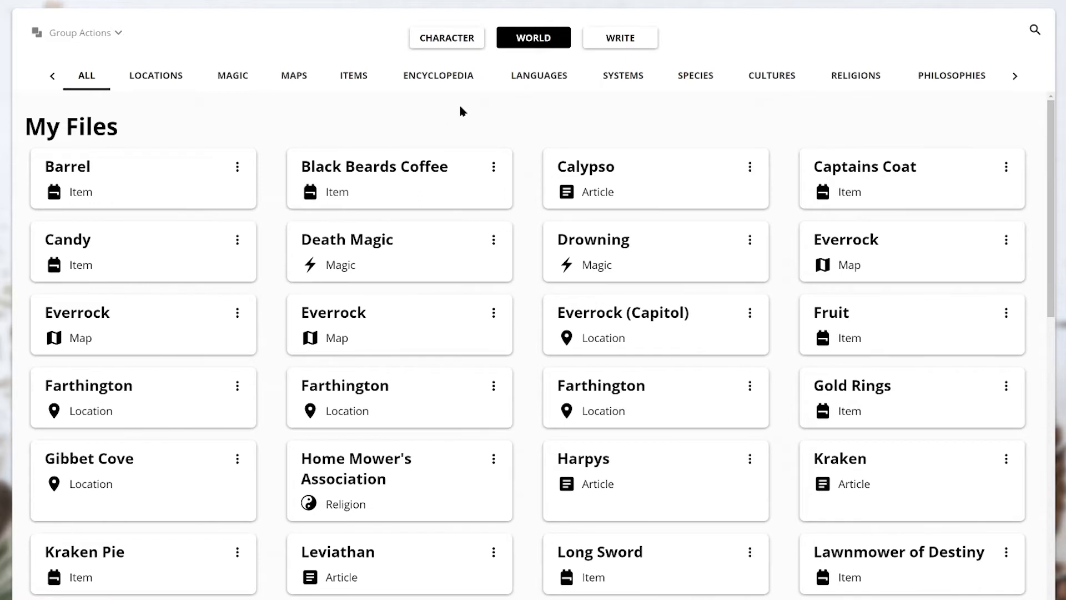
# Filter library files by Characters, then Locations, then All, and search for 'Anzor'.
pyautogui.click(446, 38)
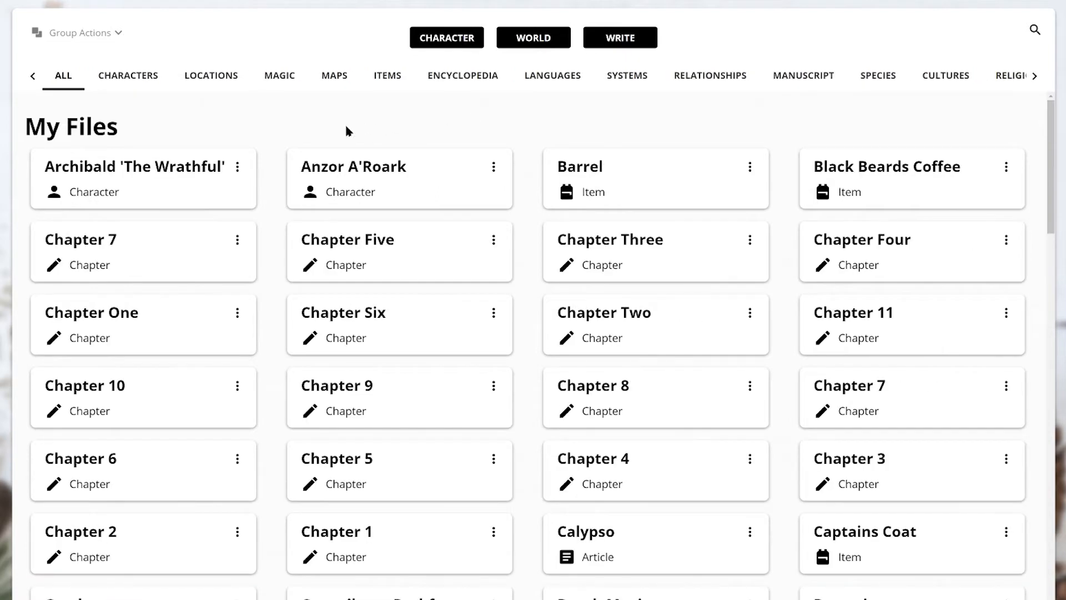
pyautogui.click(127, 75)
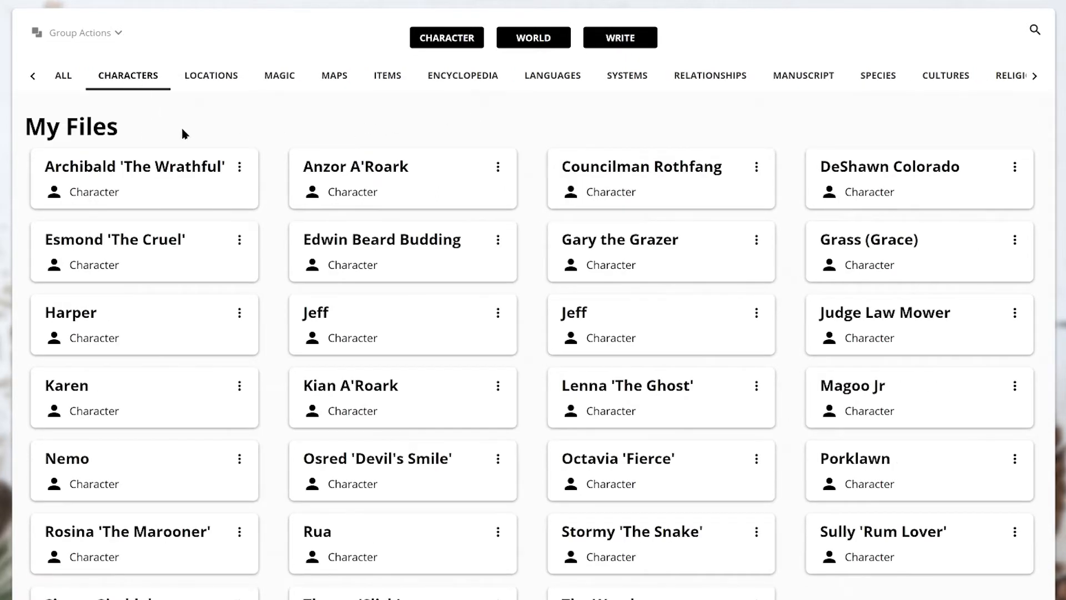
pyautogui.click(211, 76)
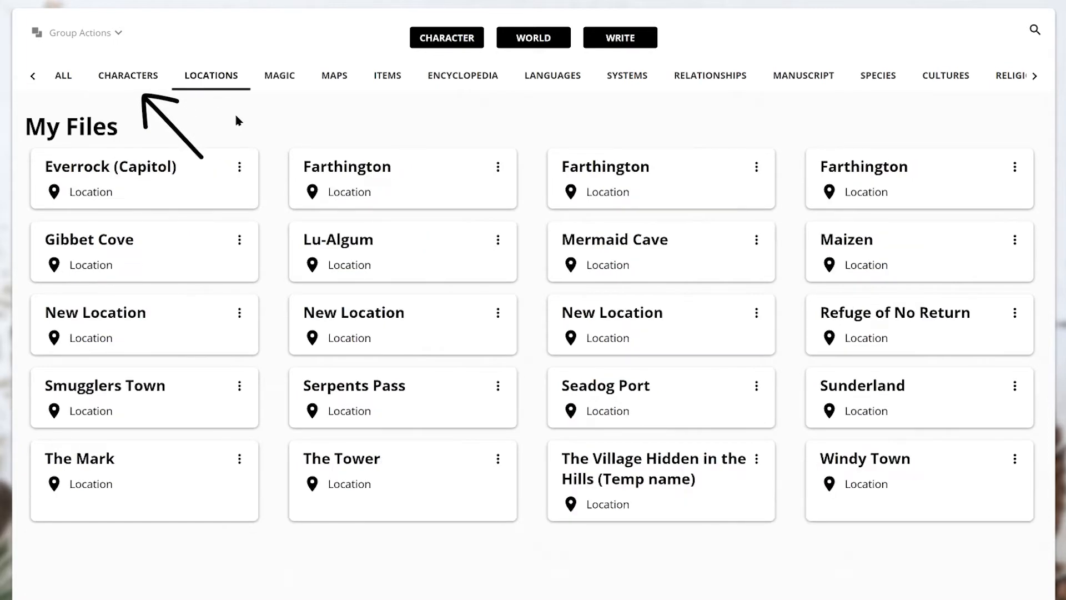
pyautogui.click(462, 76)
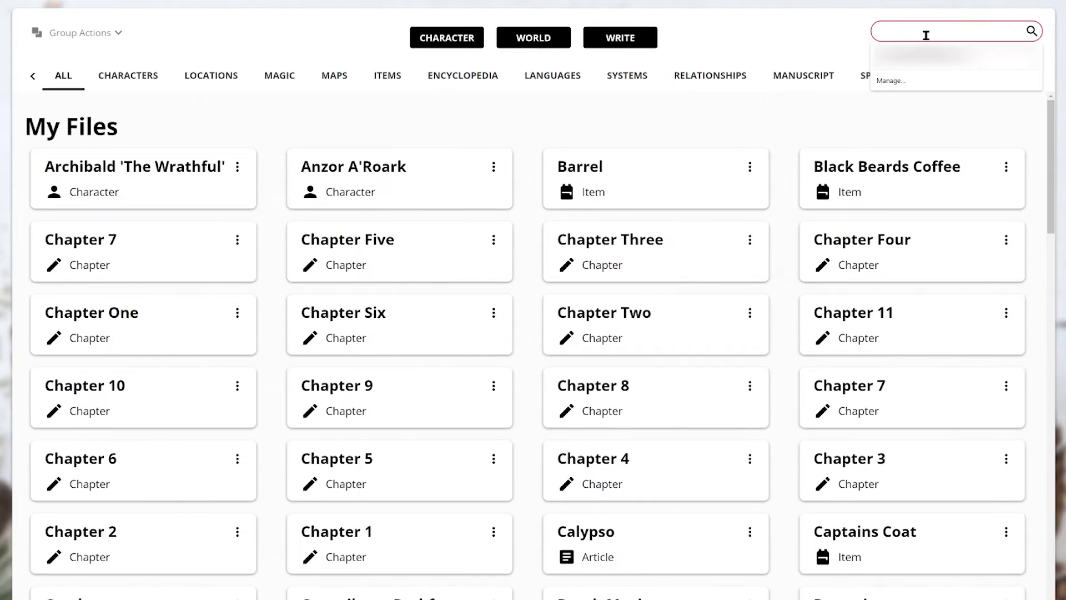
pyautogui.write('Anzor')
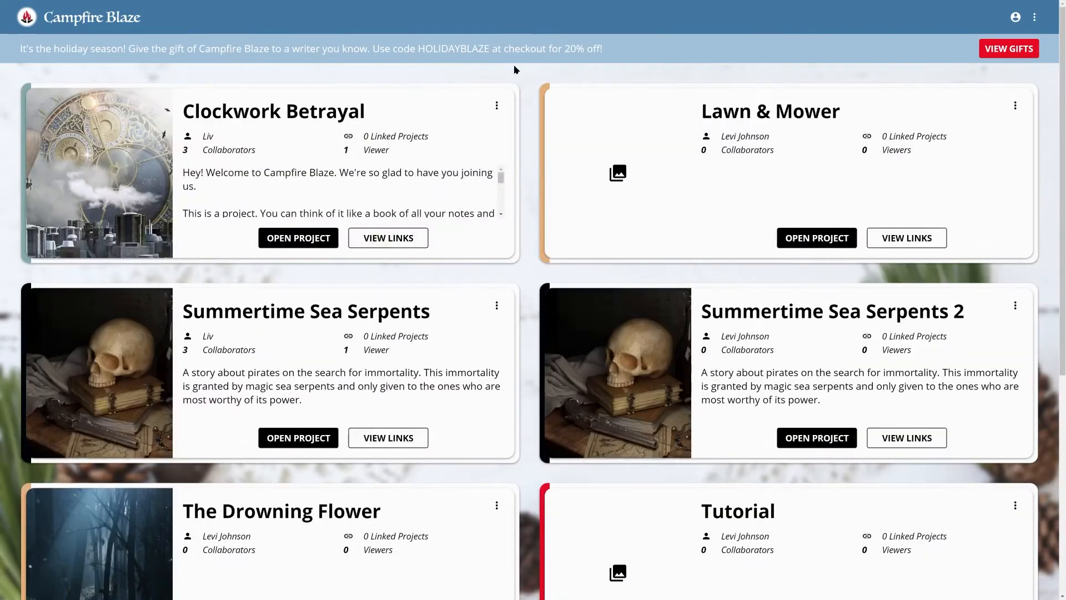
pyautogui.click(497, 505)
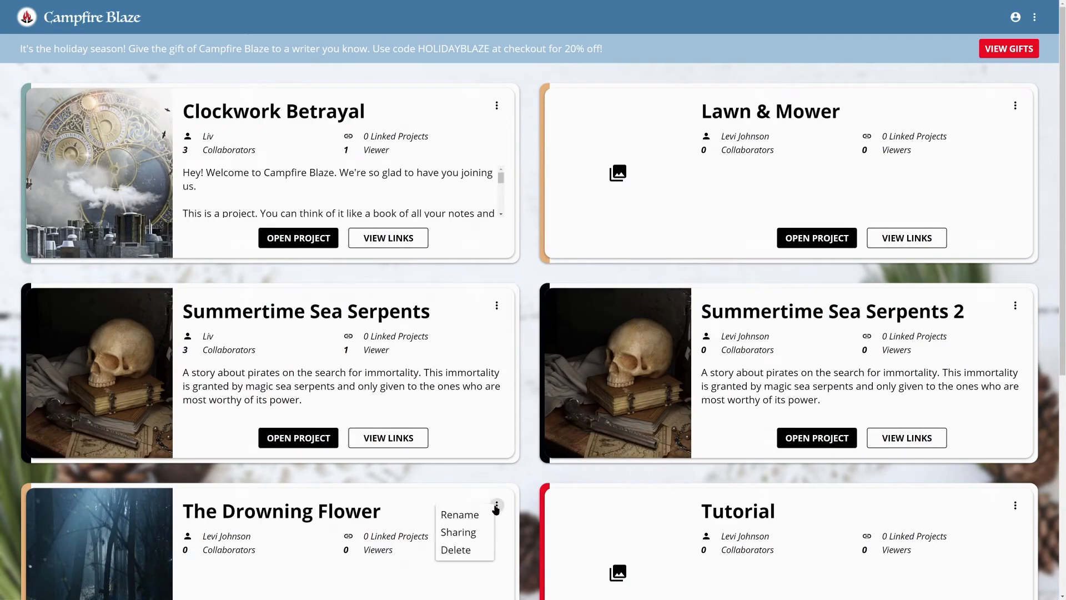
pyautogui.click(458, 532)
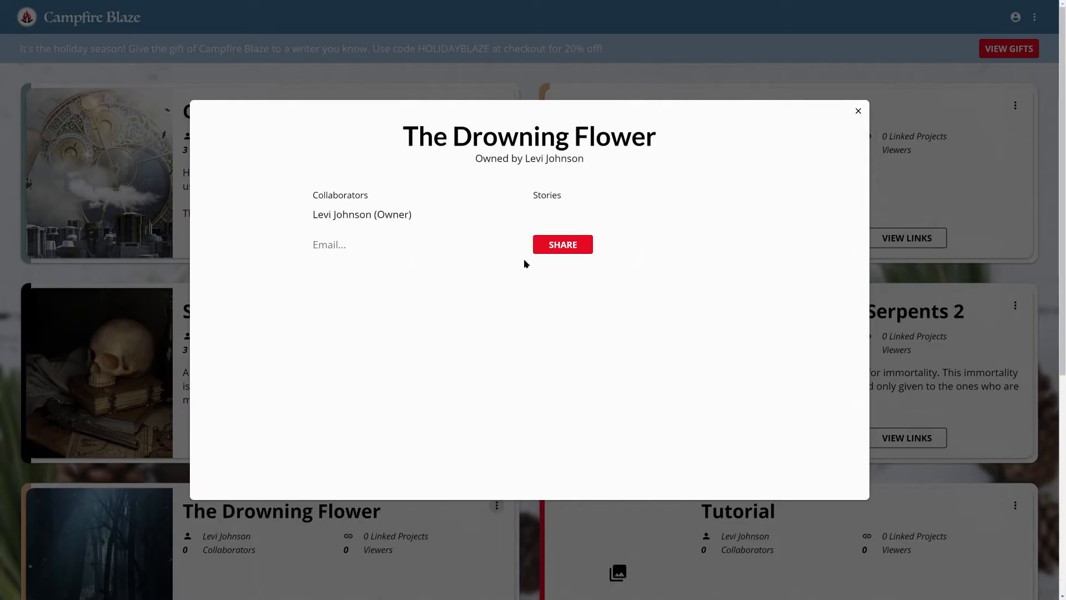
pyautogui.click(329, 244)
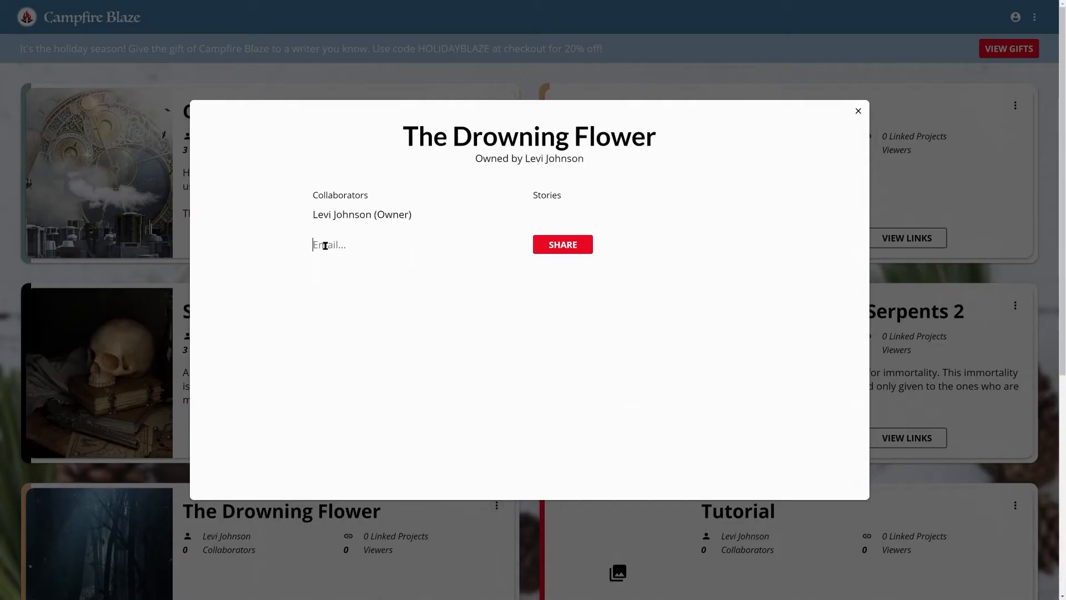
pyautogui.write('youremai')
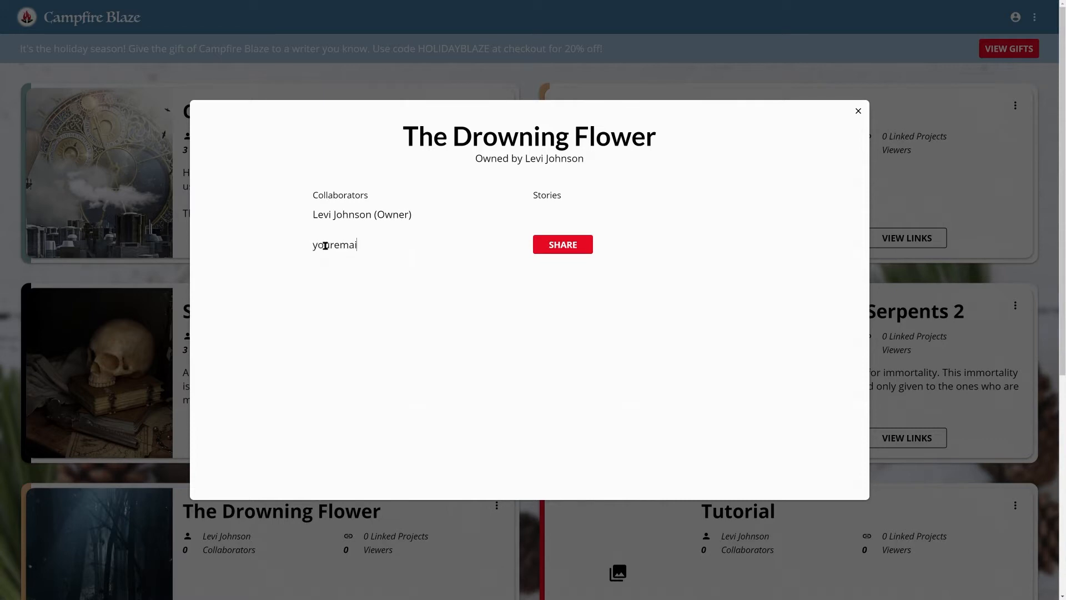
pyautogui.write('lhere@gmai')
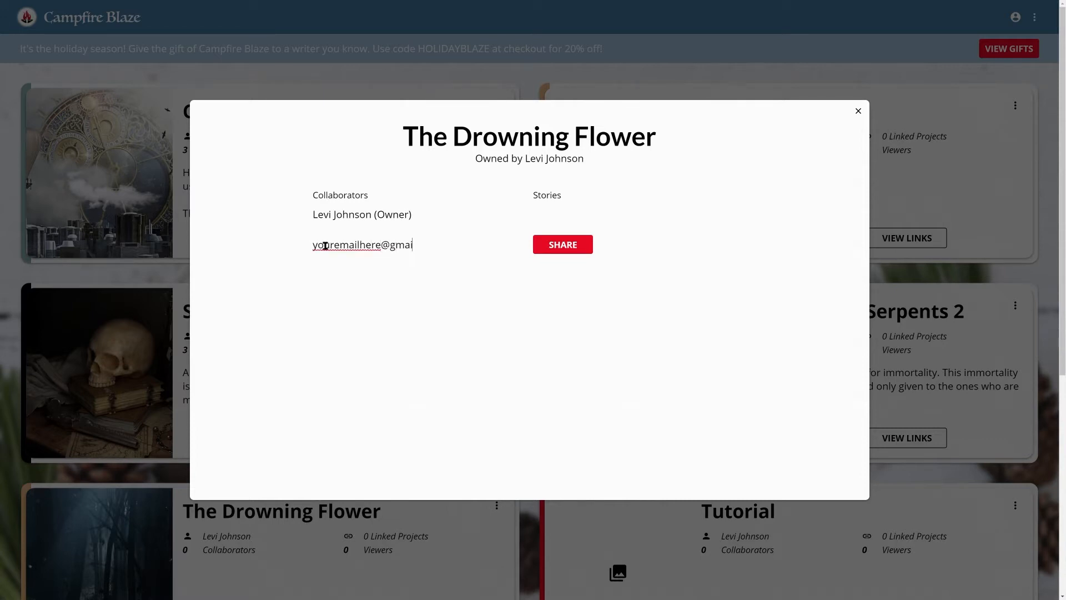
pyautogui.write('l.com')
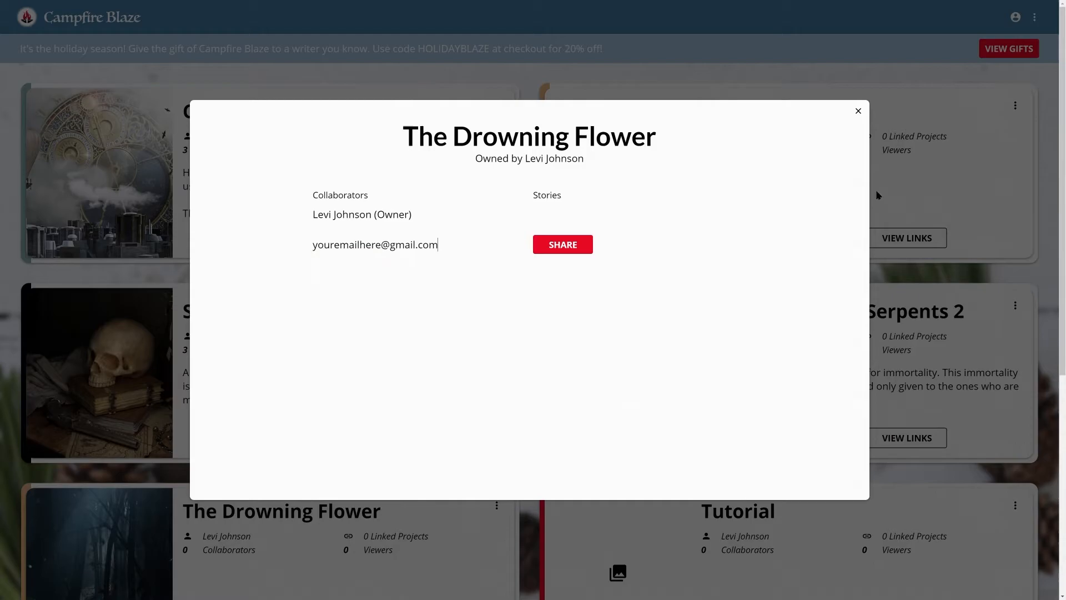
pyautogui.click(857, 111)
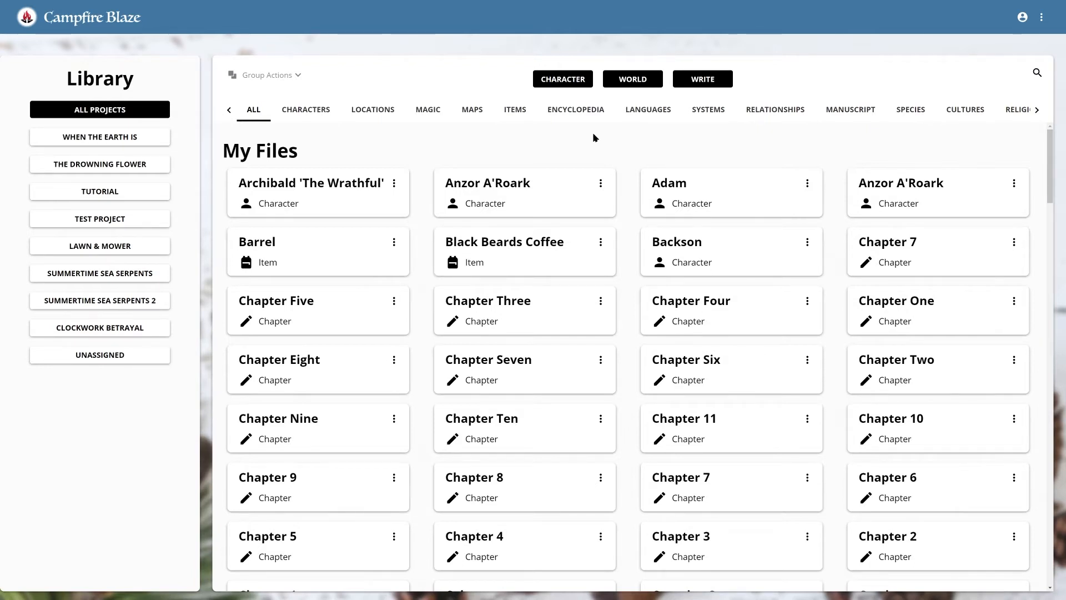
pyautogui.moveTo(511, 117)
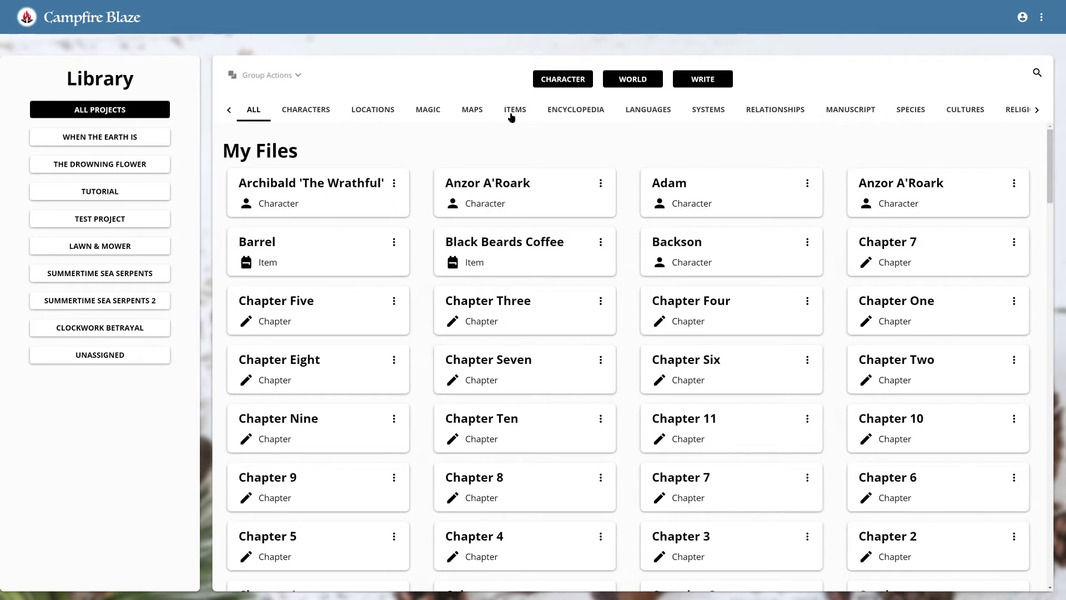
# Add Candy, Gold Rings, Long Sword and Weapon to Summertime Sea Serpents 2 via Group Actions.
pyautogui.click(515, 109)
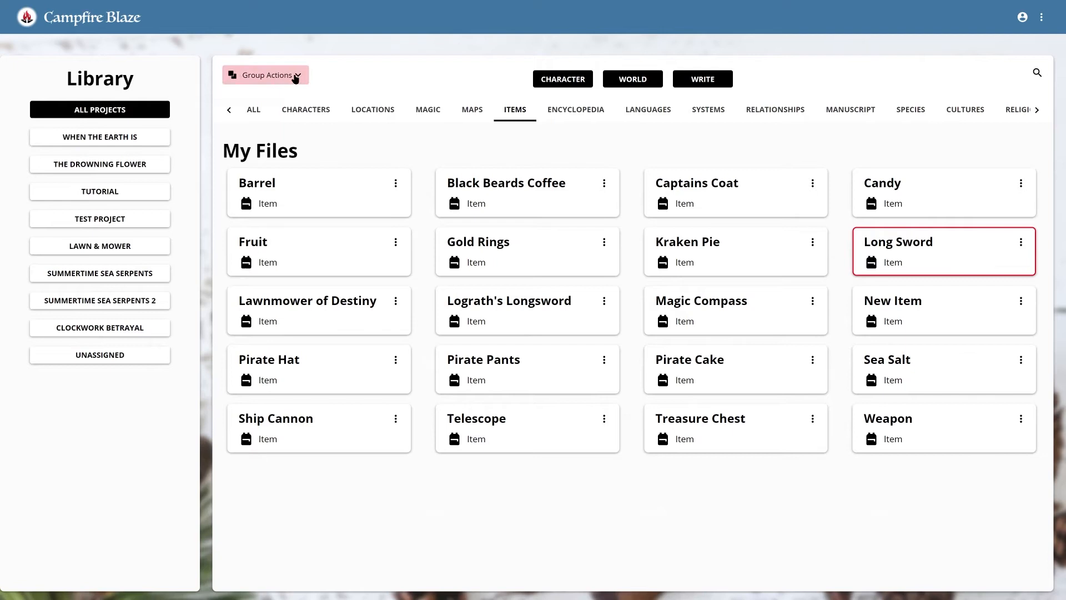
pyautogui.click(265, 74)
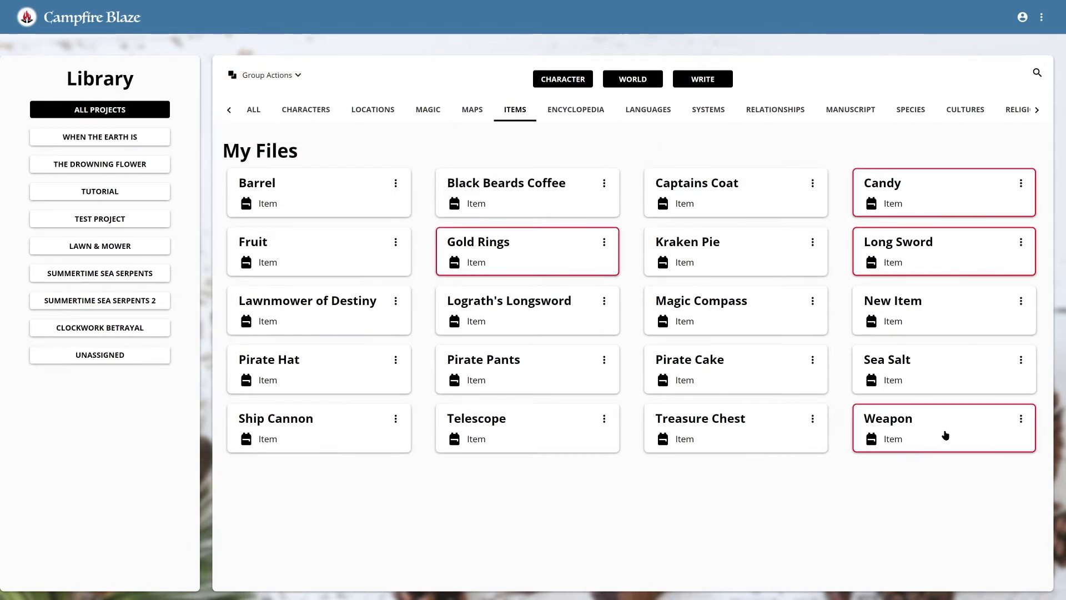
pyautogui.click(265, 75)
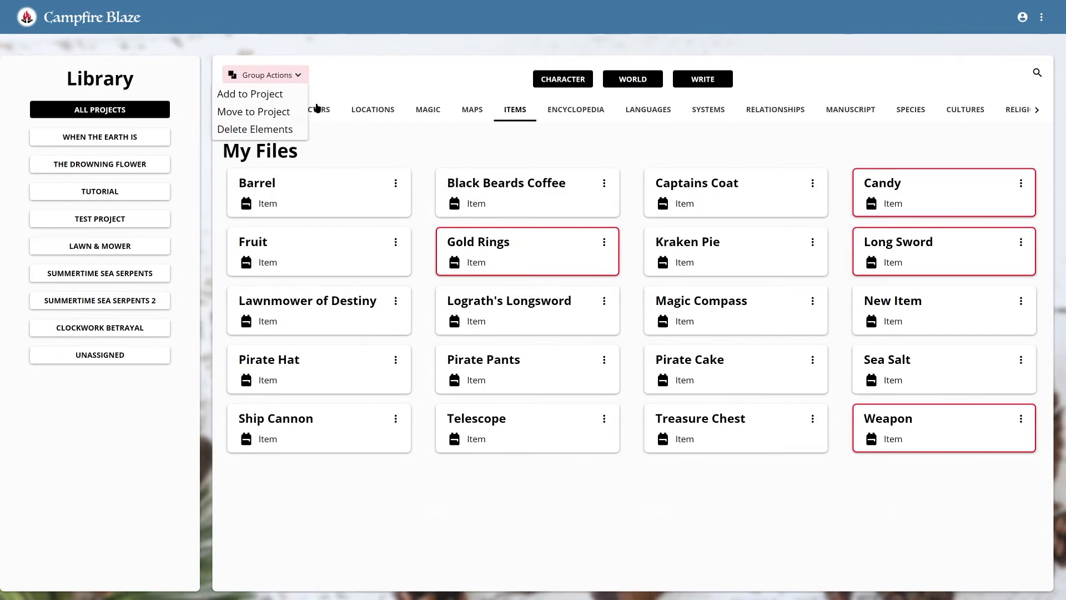
pyautogui.click(250, 93)
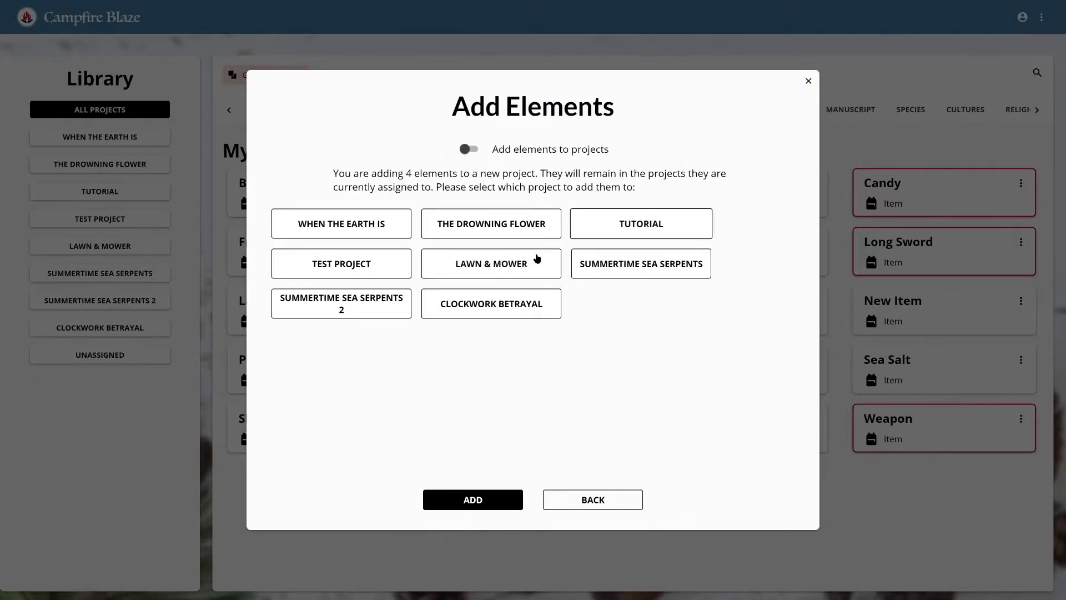
pyautogui.moveTo(624, 427)
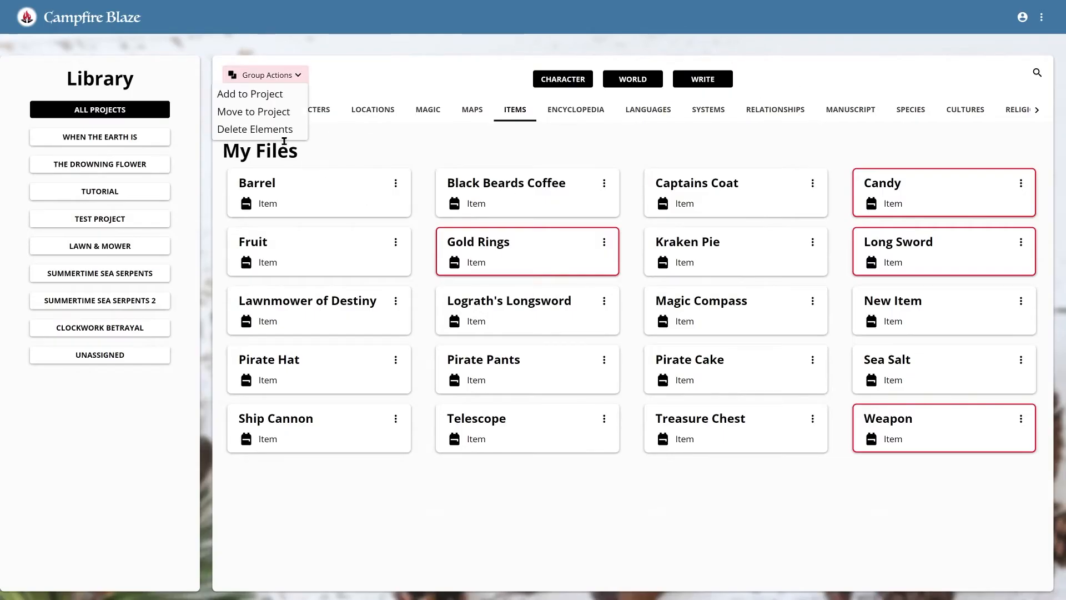
pyautogui.click(254, 112)
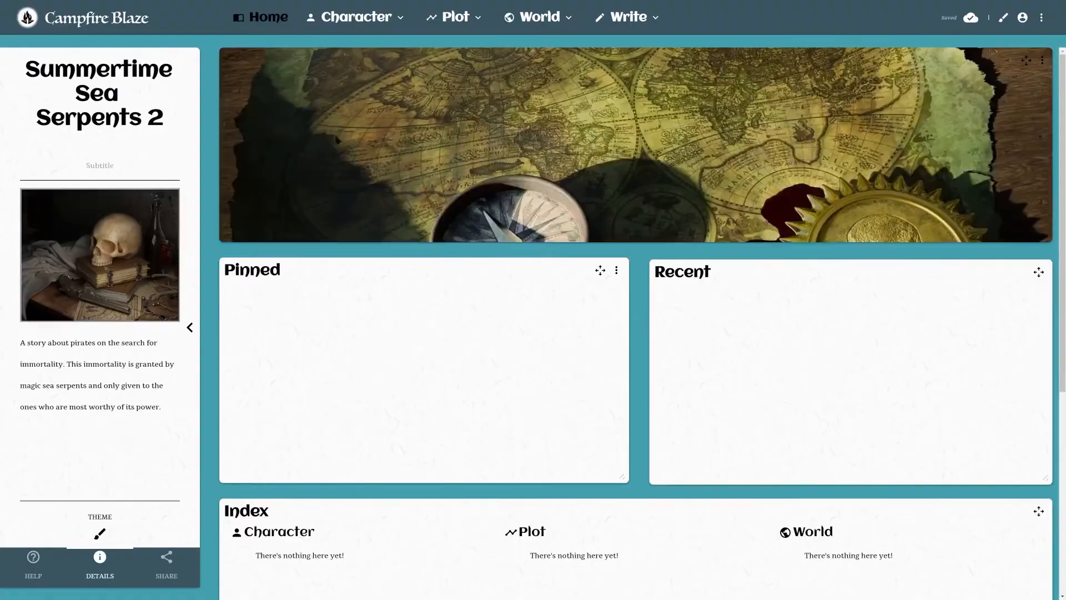
# Remove Thayer 'Slick' from the Summertime Sea Serpents 2 character list.
pyautogui.click(353, 17)
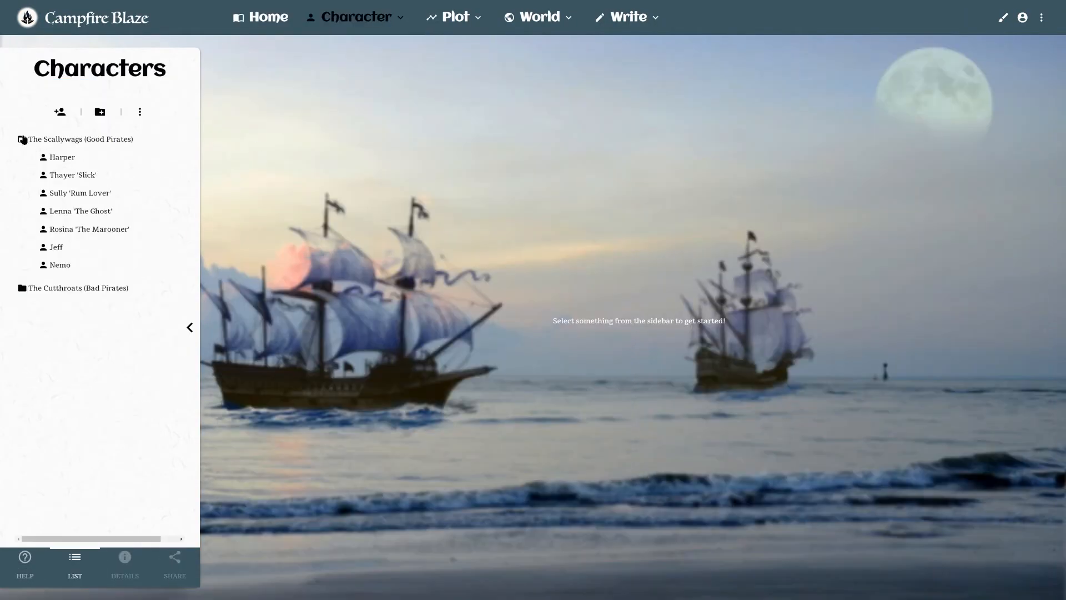
pyautogui.rightClick(73, 175)
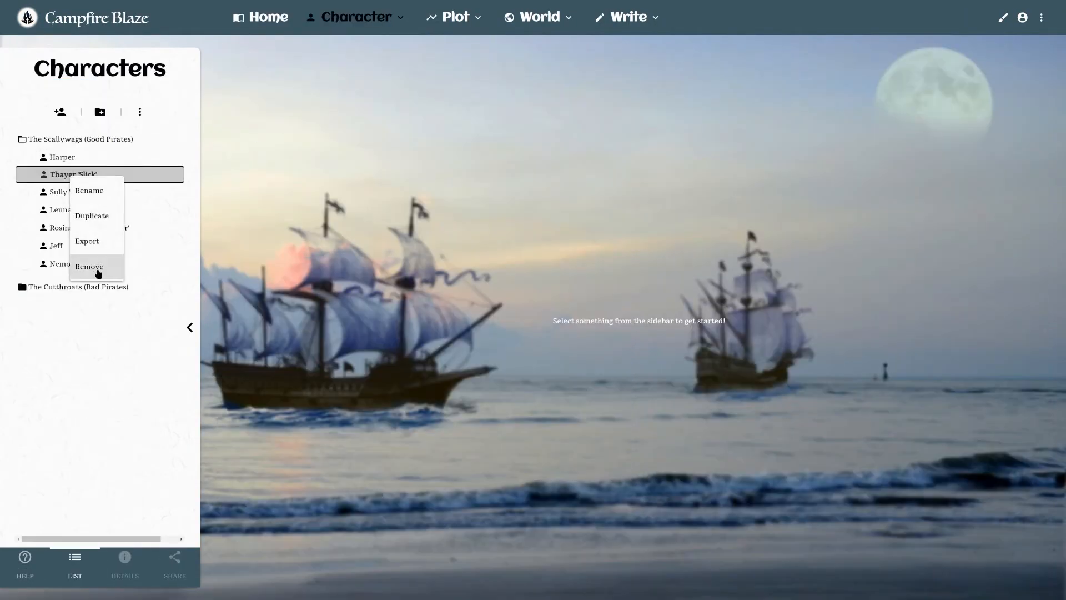
pyautogui.click(89, 266)
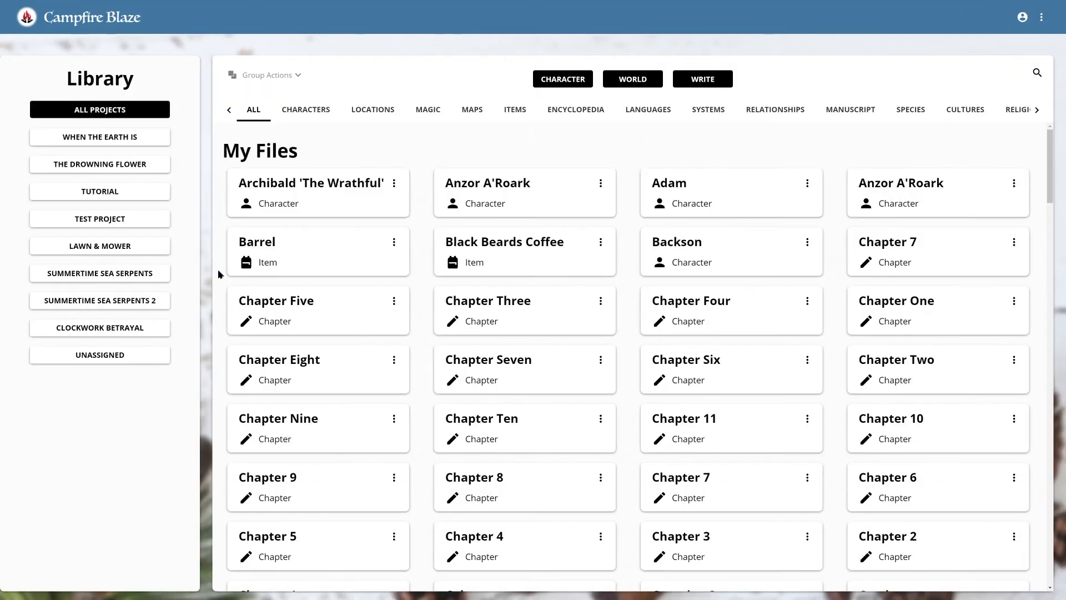
# Move Thayer 'Slick' from Unassigned into a project, then show all projects' characters.
pyautogui.click(306, 109)
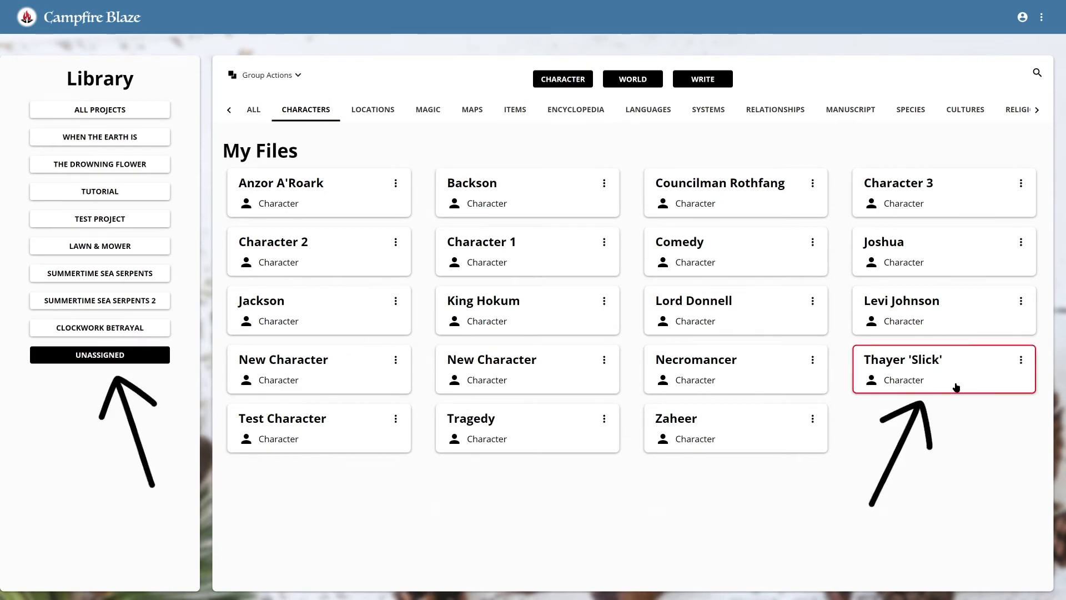
pyautogui.click(1021, 359)
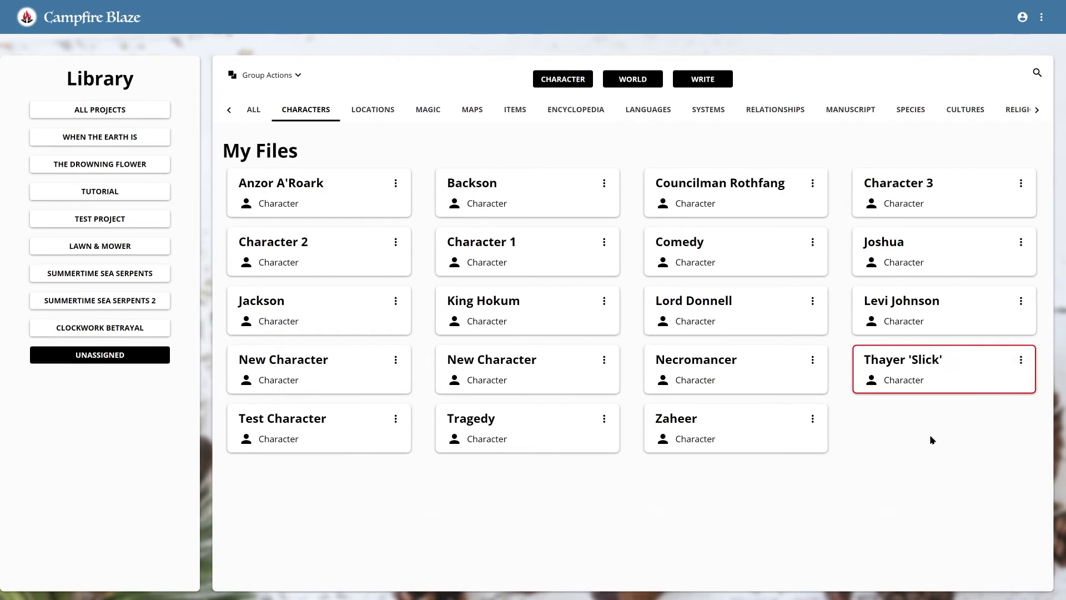
pyautogui.moveTo(959, 415)
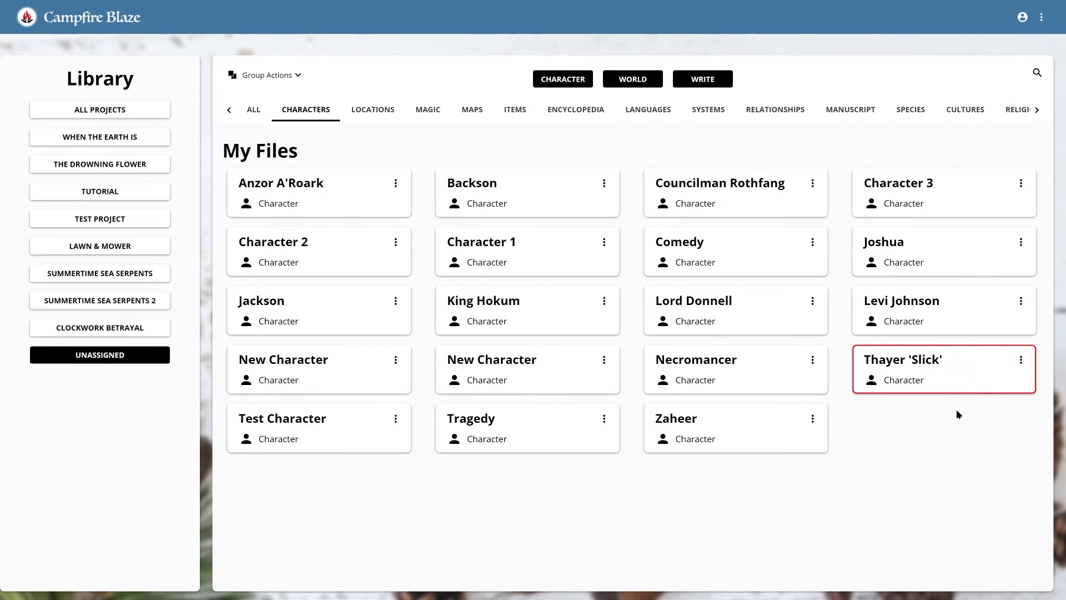
pyautogui.moveTo(953, 373)
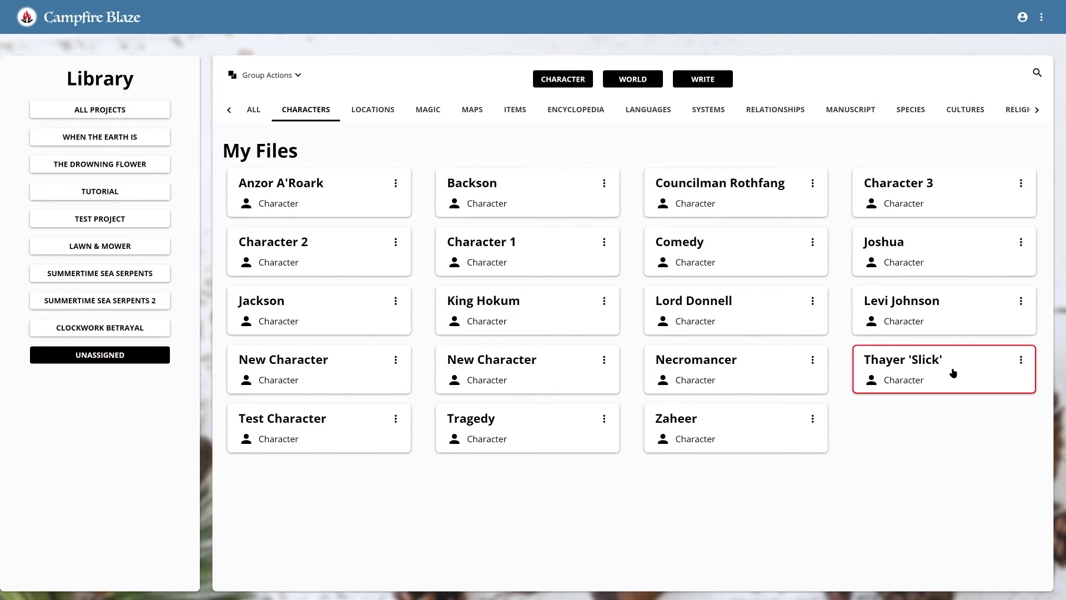
pyautogui.click(265, 75)
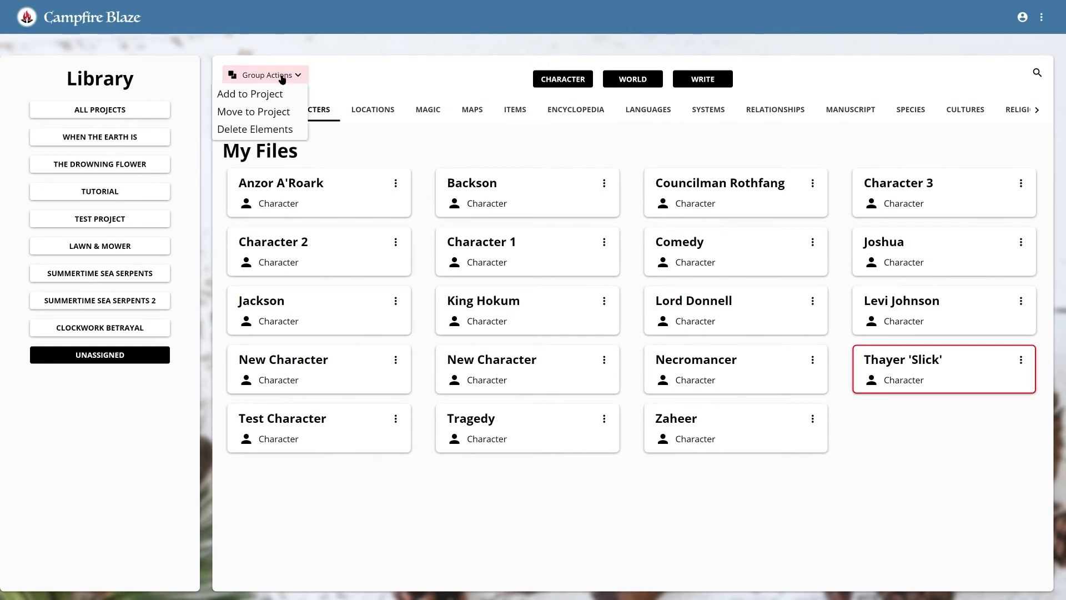
pyautogui.click(249, 94)
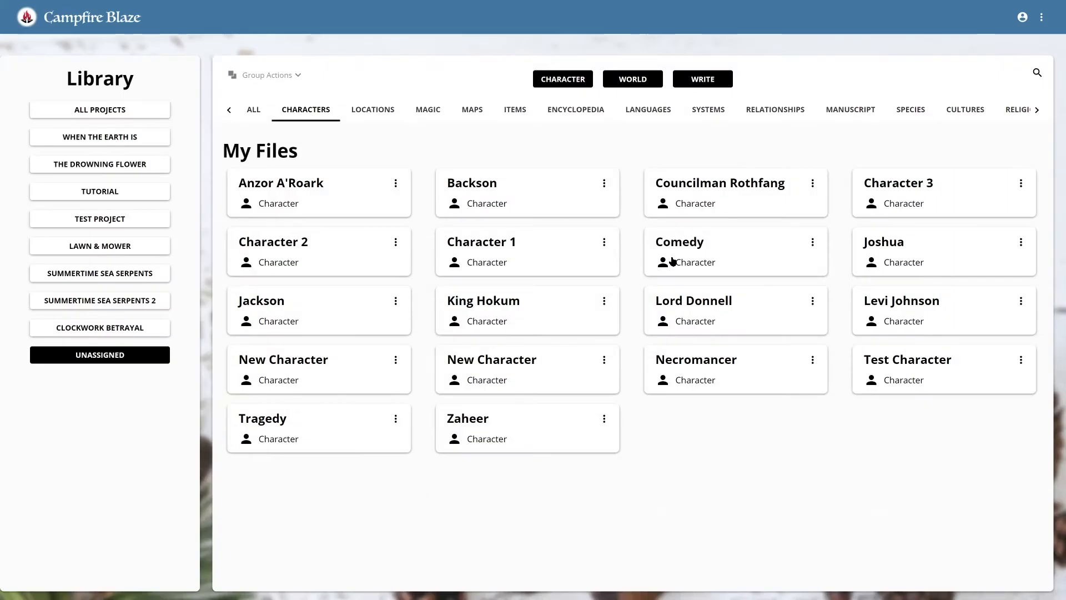
pyautogui.click(100, 109)
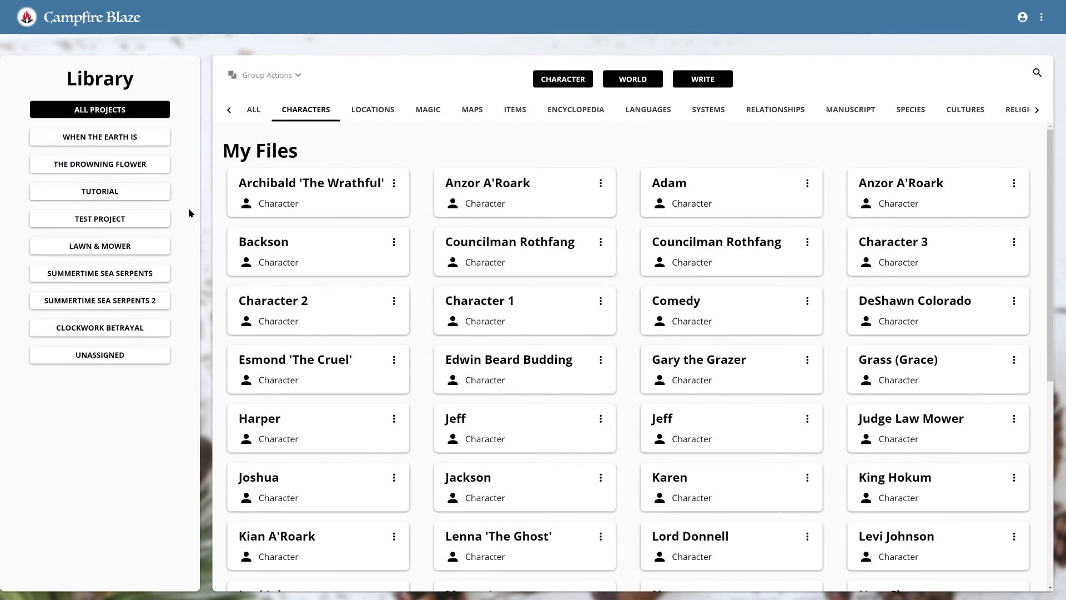
# Scroll the all-projects character list down to the Shared Files section showing Xavier.
pyautogui.scroll(-3)
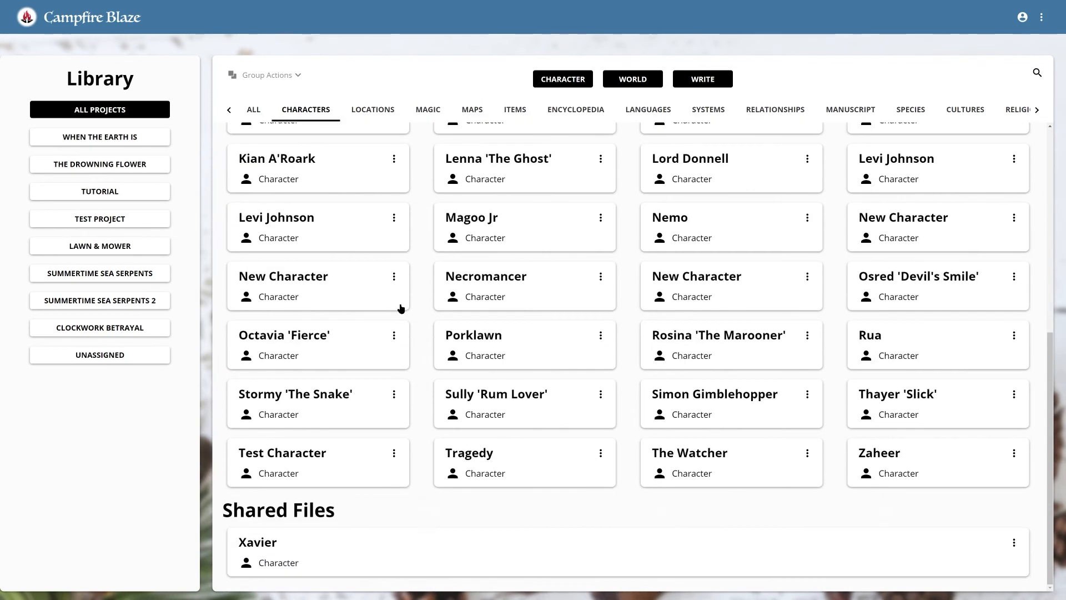
pyautogui.moveTo(228, 519)
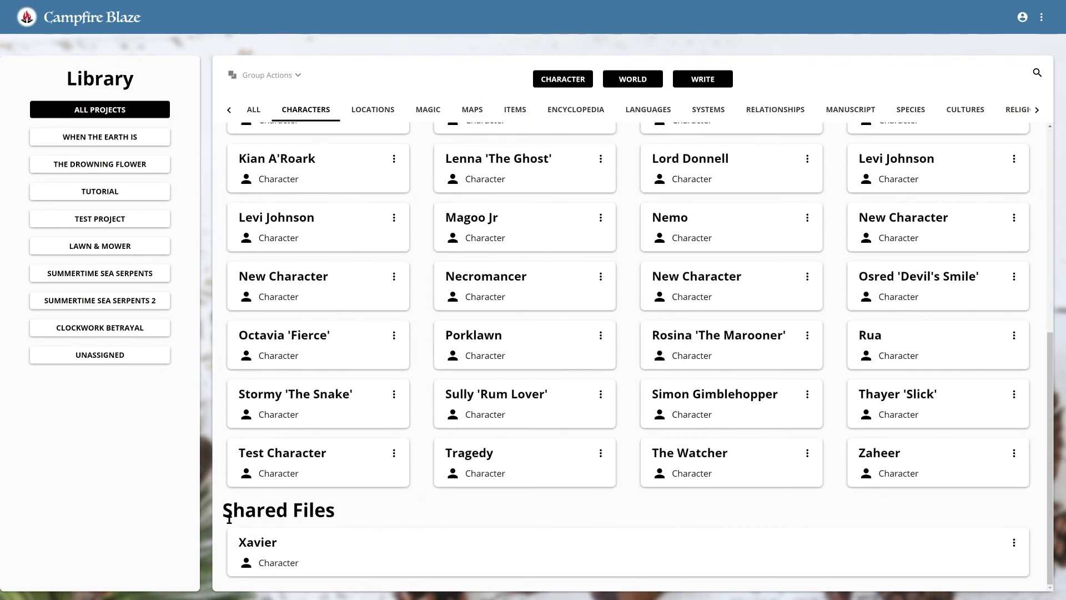
pyautogui.moveTo(354, 514)
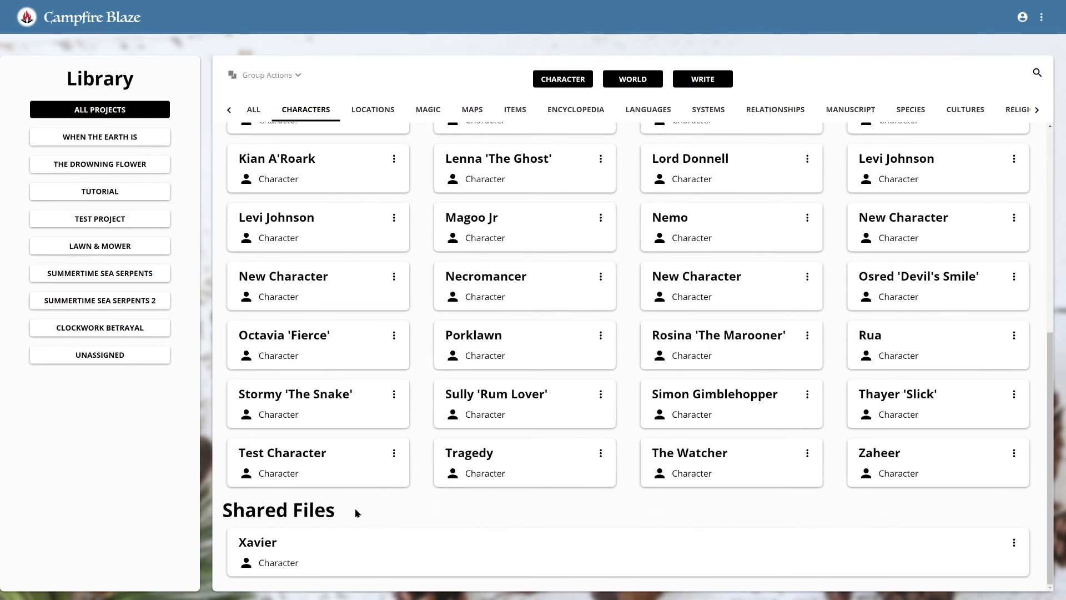
pyautogui.moveTo(404, 515)
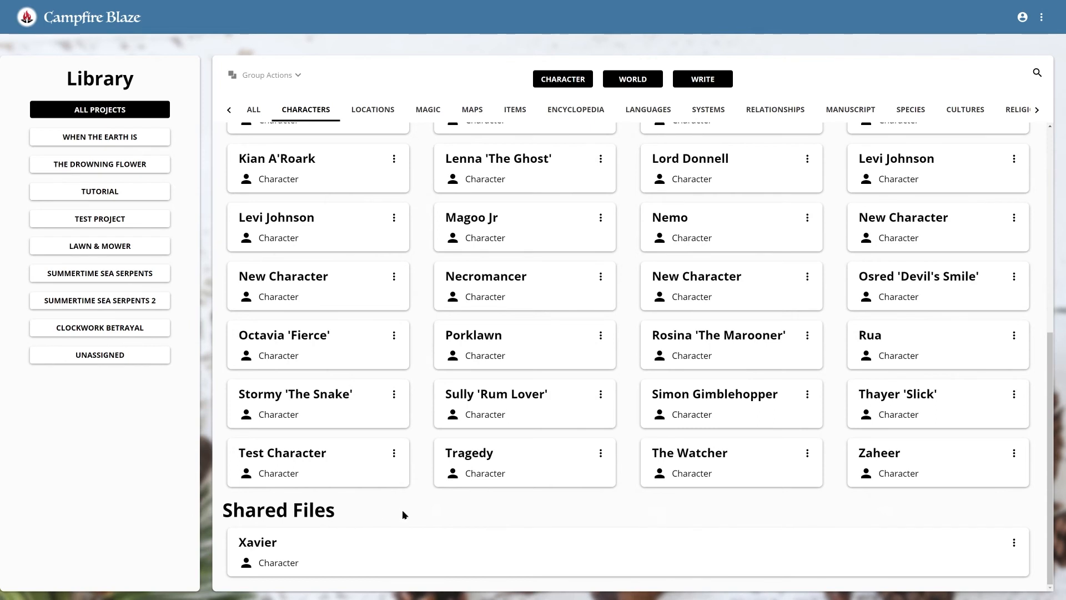